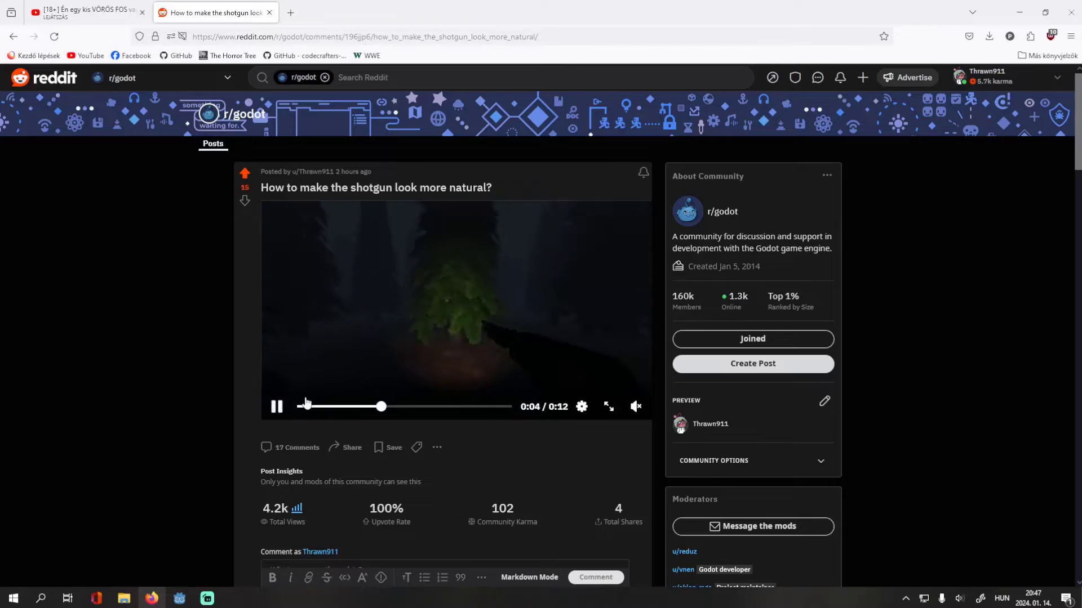
Step: Write shotgun.gd lerping rotation.y and rotation.x toward the player and camera rotation
scroll("down", 3)
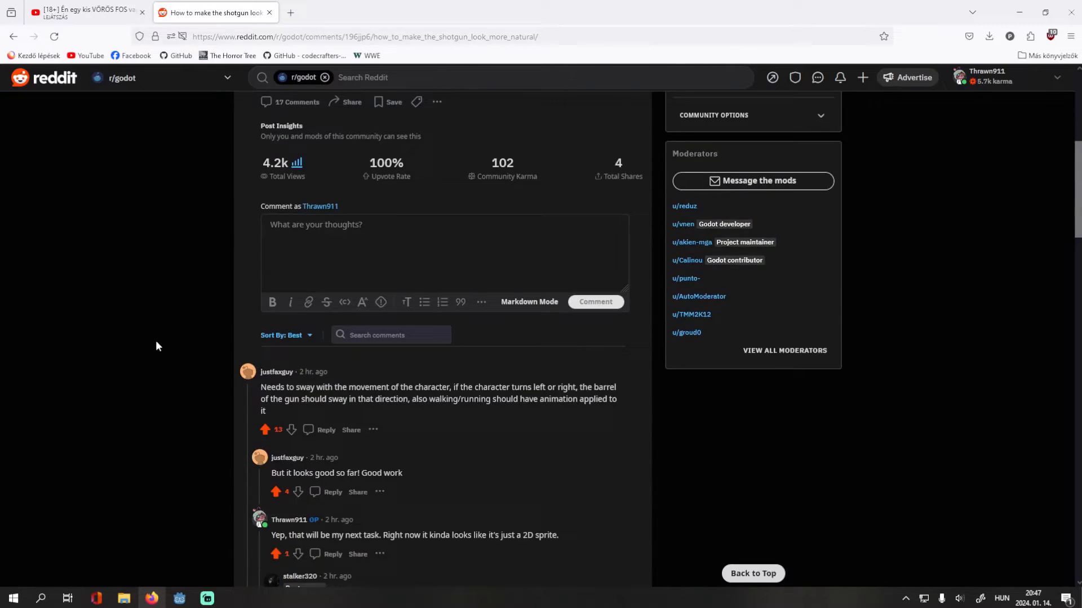
scroll("down", 3)
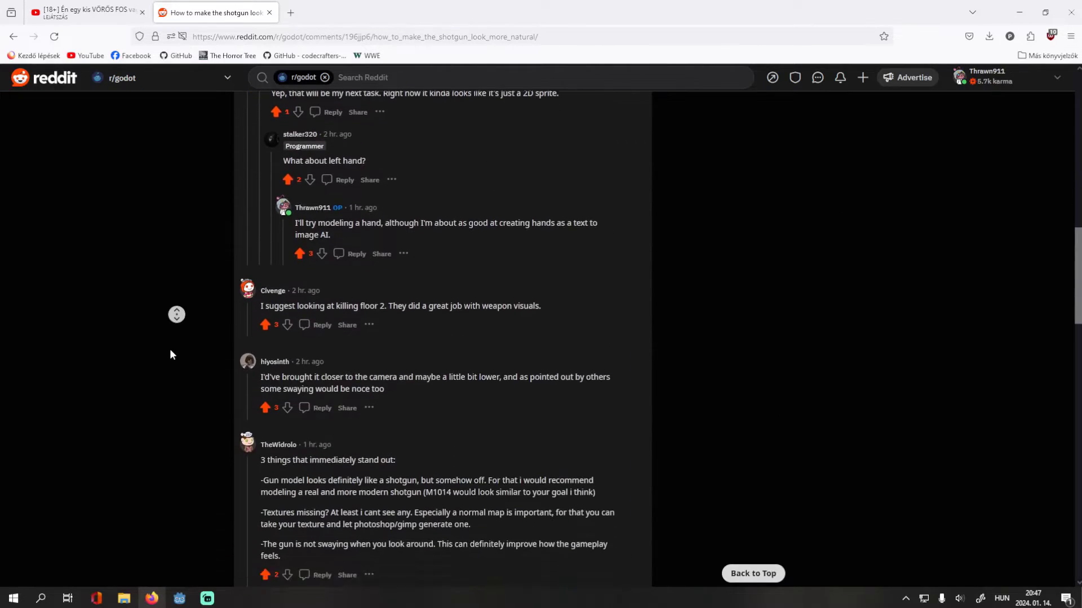
scroll("down", 3)
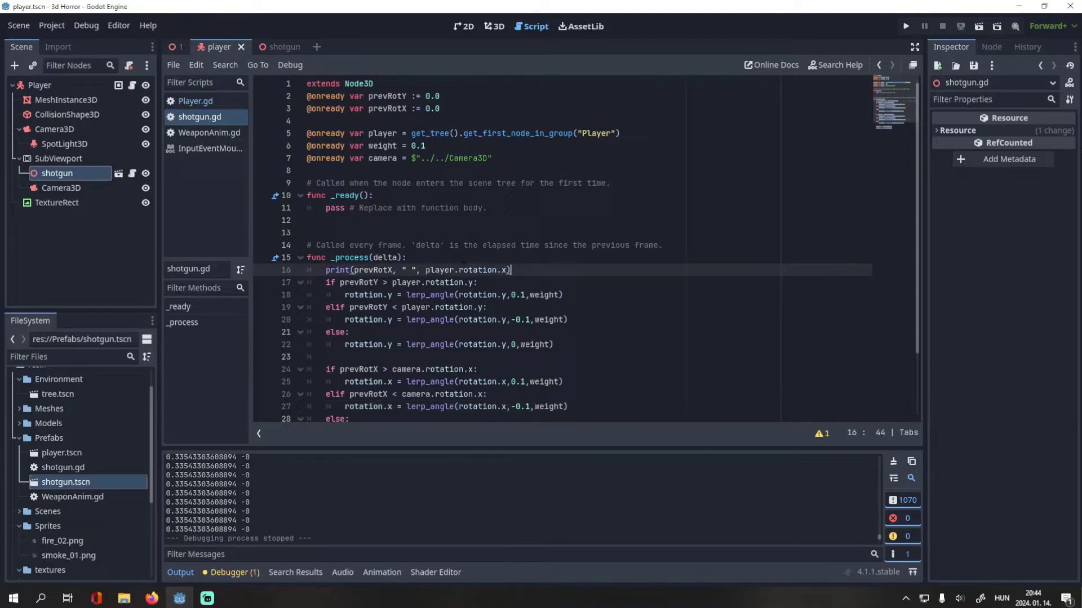
left_click(906, 26)
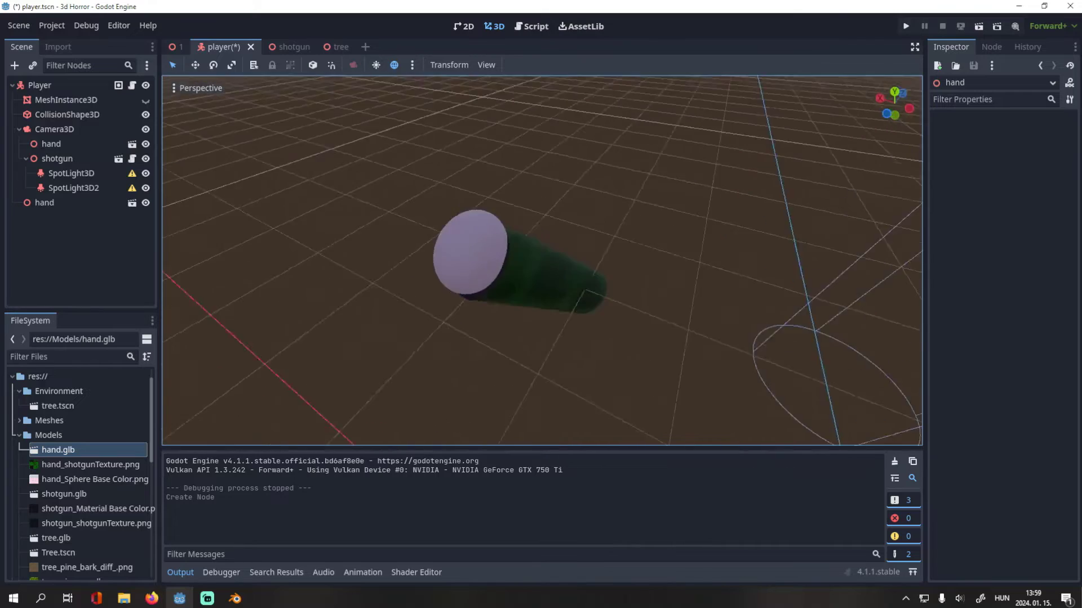
Step: Place hand.glb under Camera3D next to the shotgun node in the player scene
left_click(906, 26)
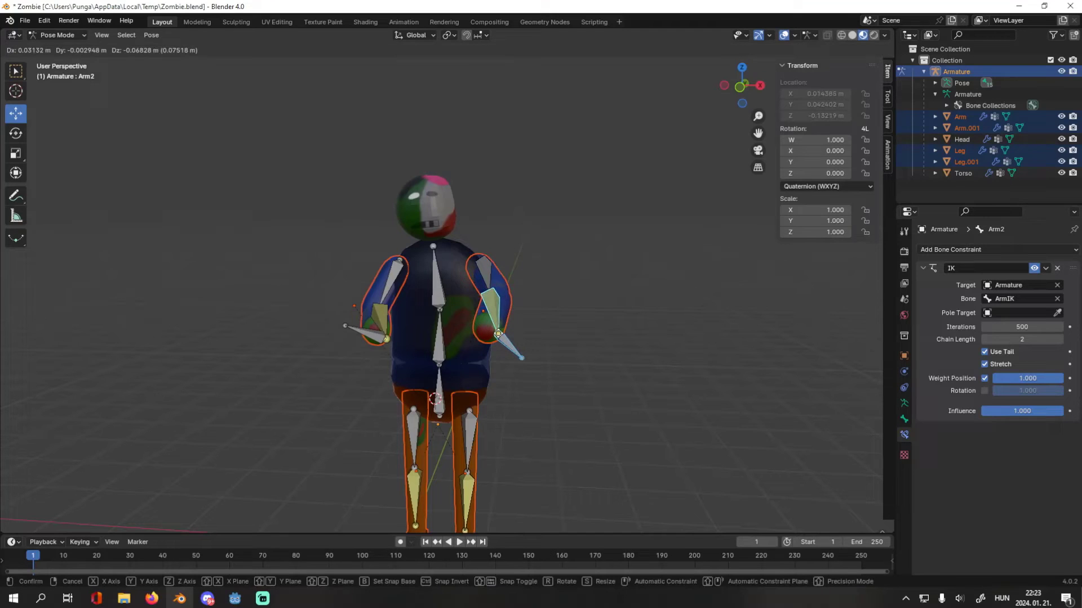
Step: Move the arm bone in Pose Mode to test the ArmIK two-bone constraint
left_click_drag(497, 334, 552, 192)
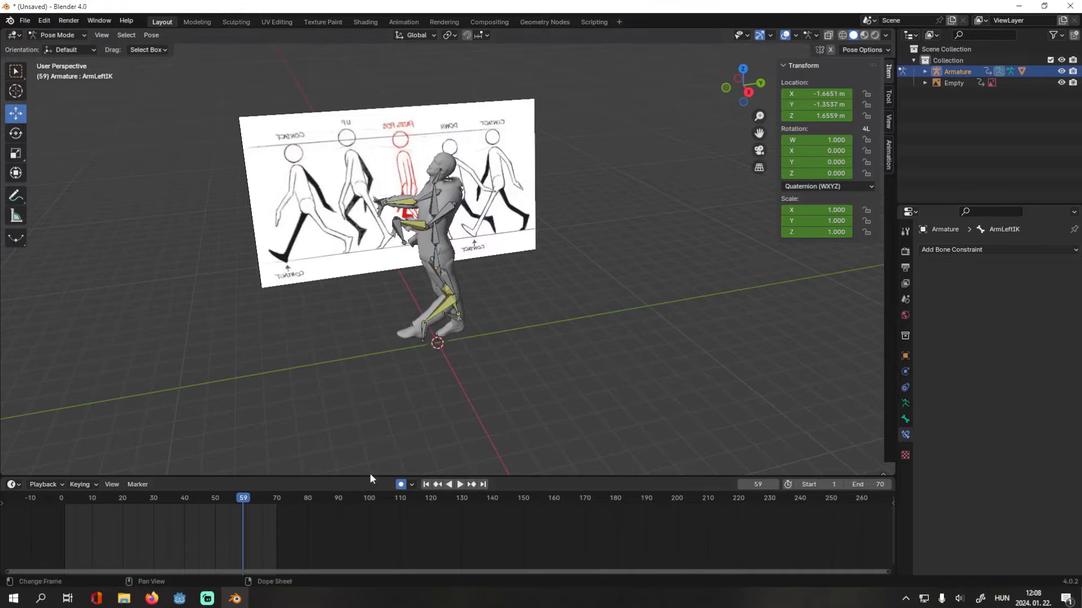
Step: Keyframe IK poses on the timeline to build the 70-frame walk cycle
left_click(459, 483)
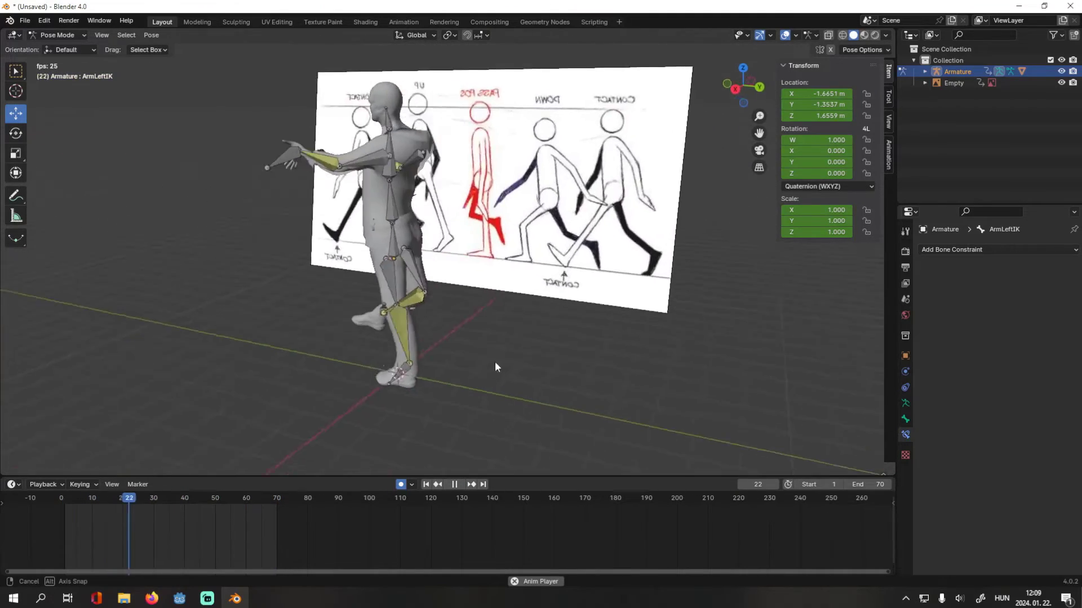
left_click(454, 483)
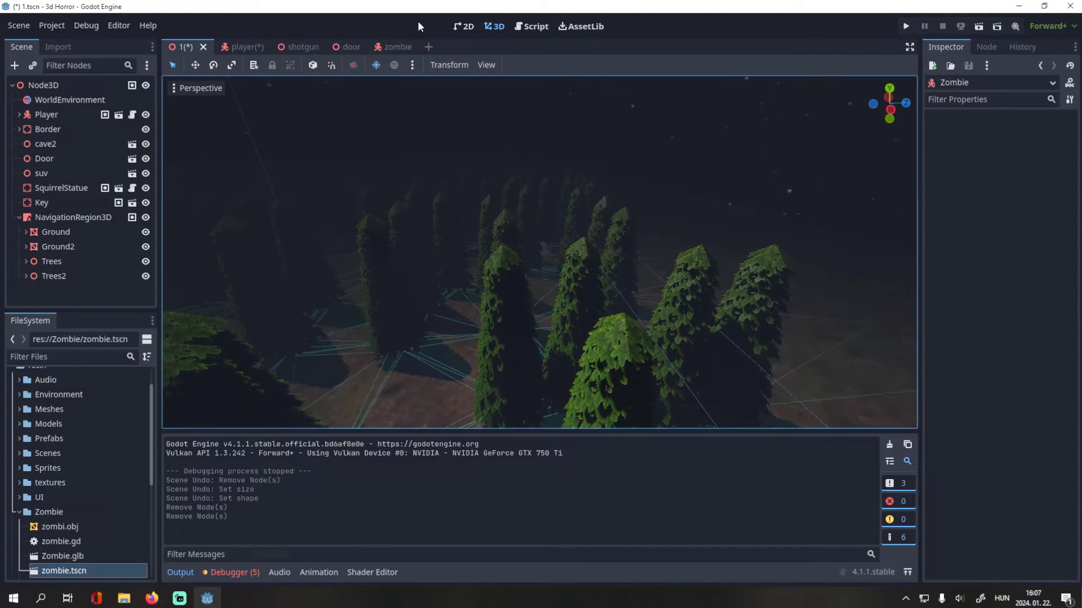
left_click(335, 46)
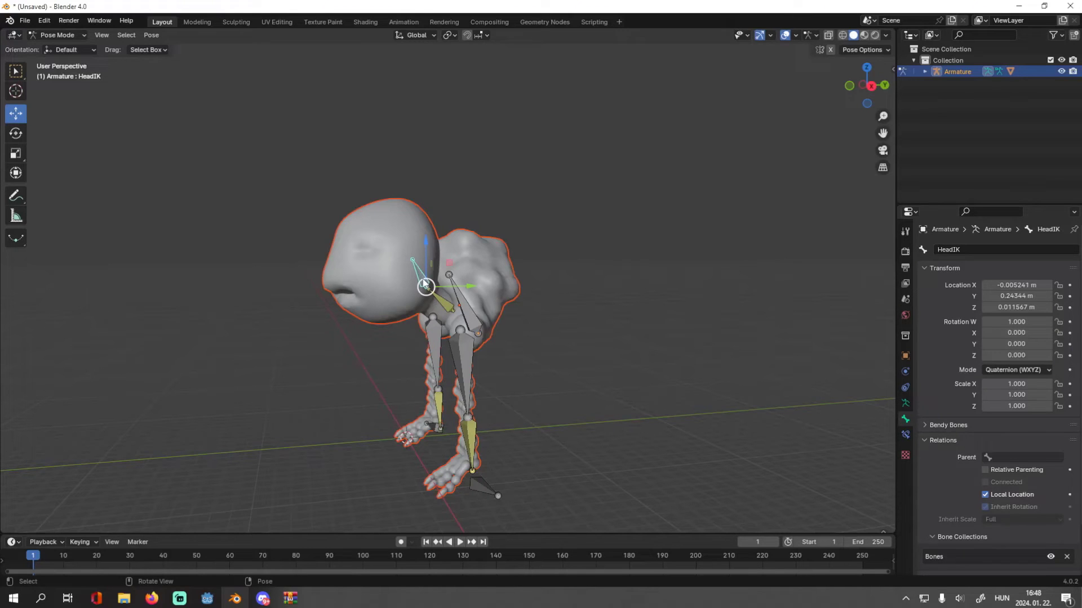
Step: Move the HeadIK and LegLeftIK bones, placing the left foot forward on the ground
left_click_drag(425, 284, 435, 266)
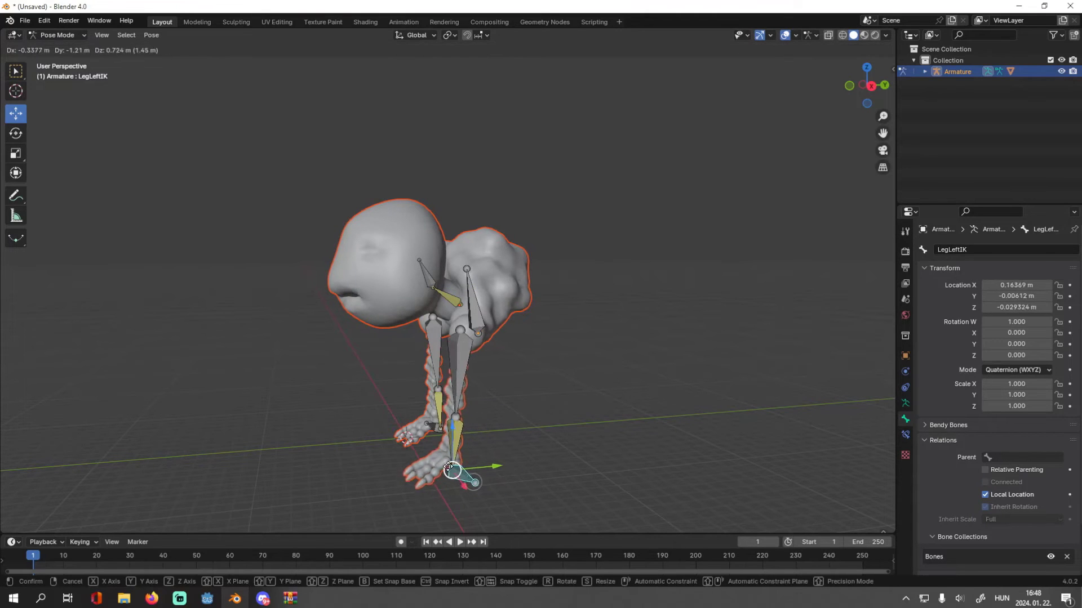
left_click_drag(452, 472, 435, 438)
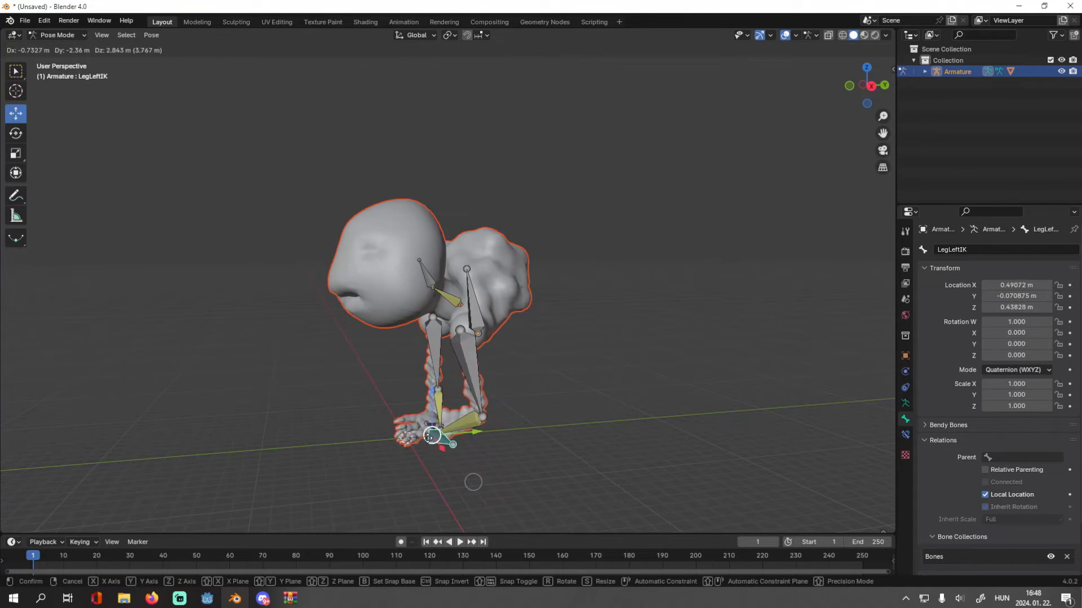
left_click_drag(434, 439, 484, 475)
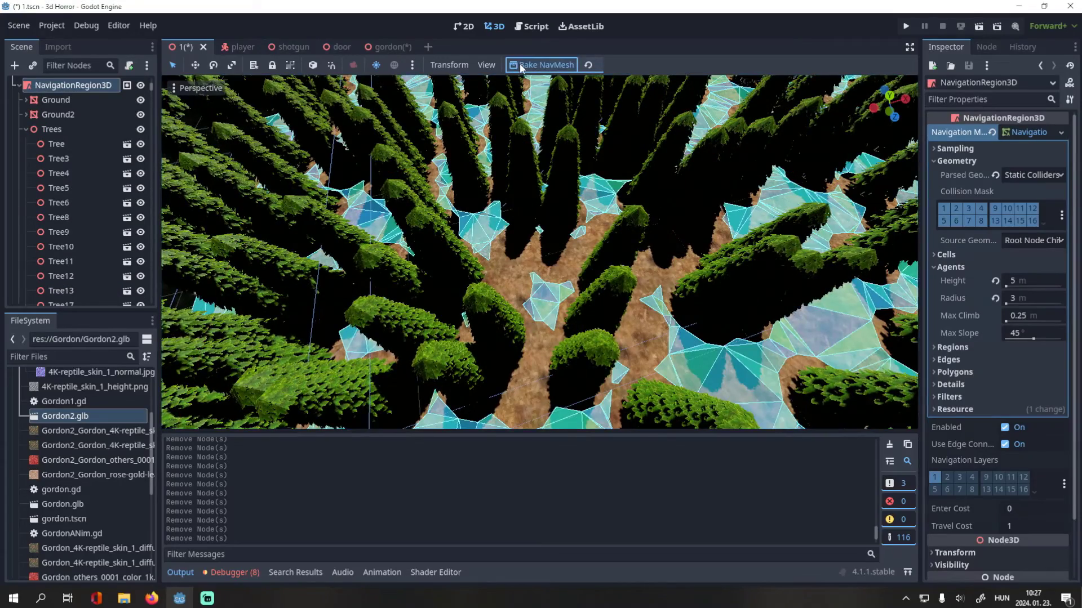
Step: Bake the NavigationRegion3D mesh with agent height 5 and radius 3
left_click(905, 26)
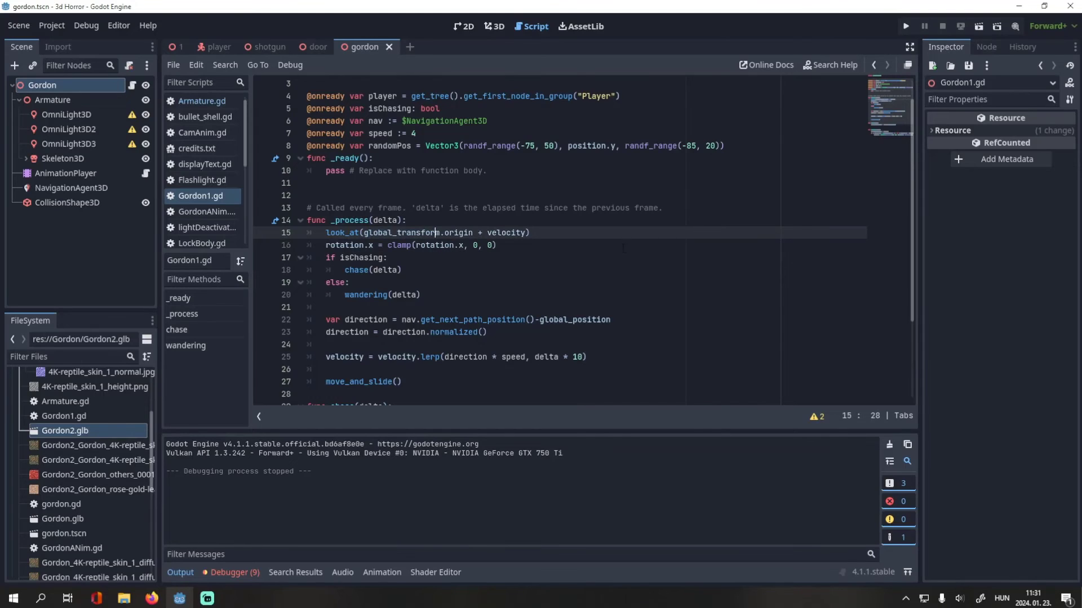
Step: Write Gordon1.gd _process using get_next_path_position, look_at, chase and wandering
left_click(905, 26)
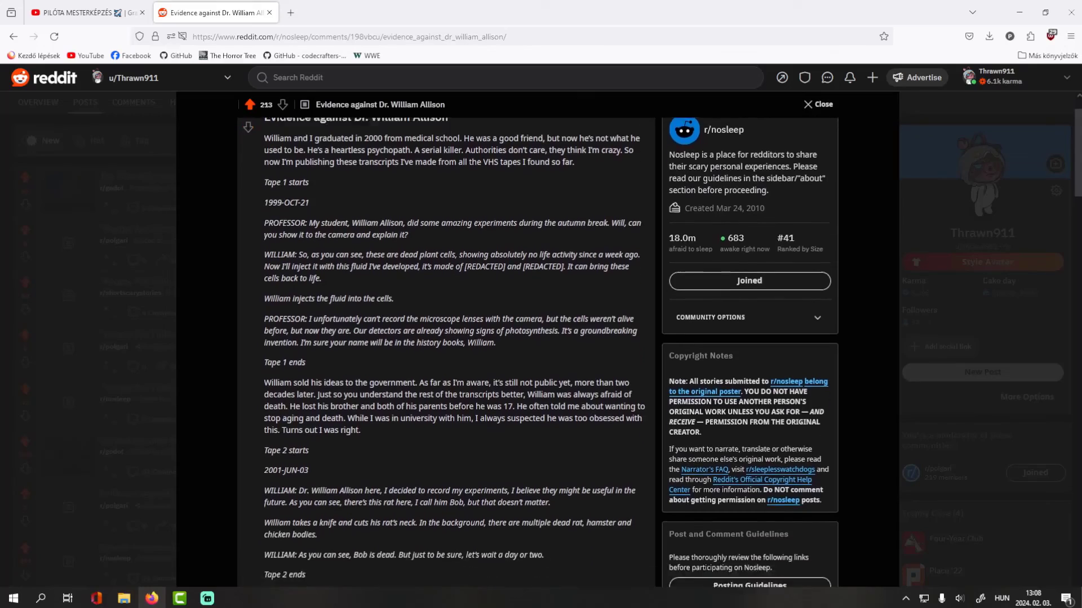
scroll("down", 3)
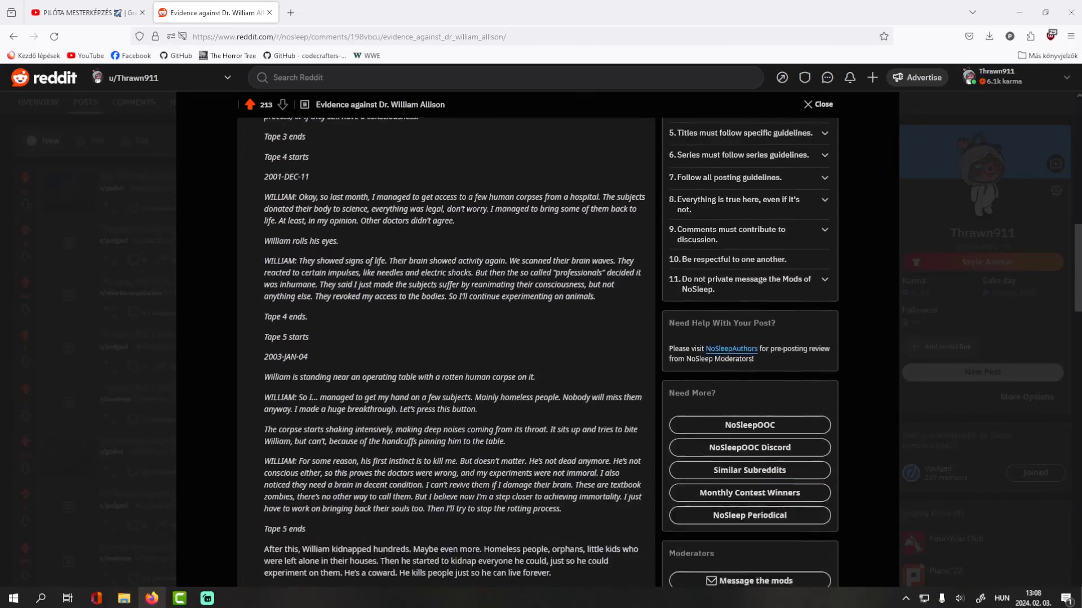